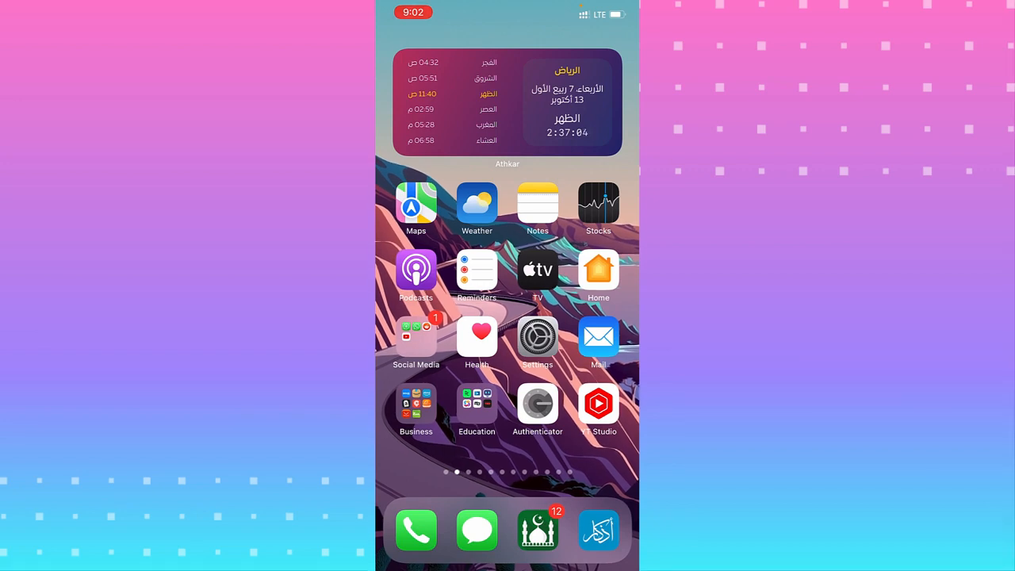
# Clear the recent calls history in the Phone app.
pyautogui.click(416, 530)
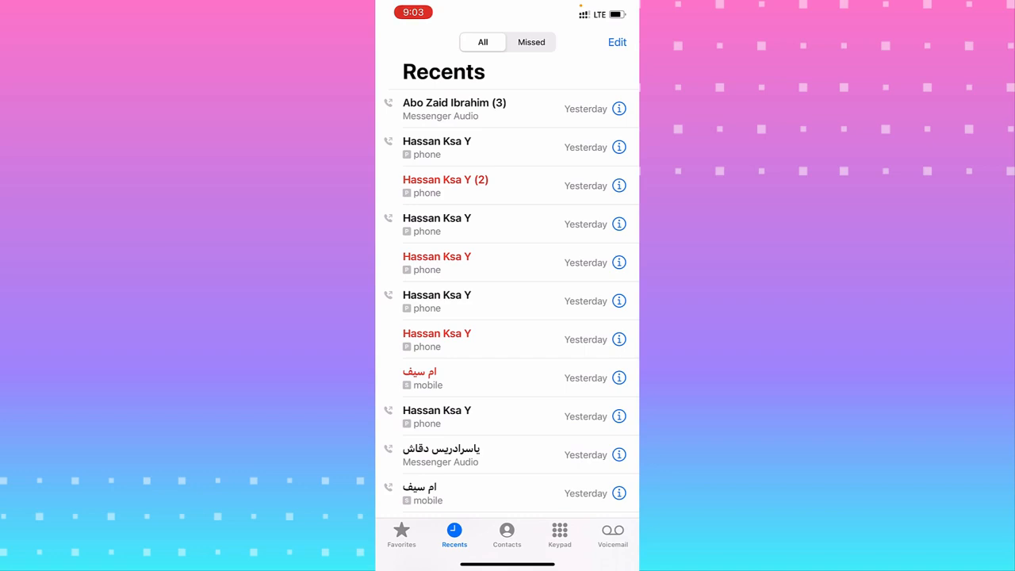
pyautogui.click(616, 42)
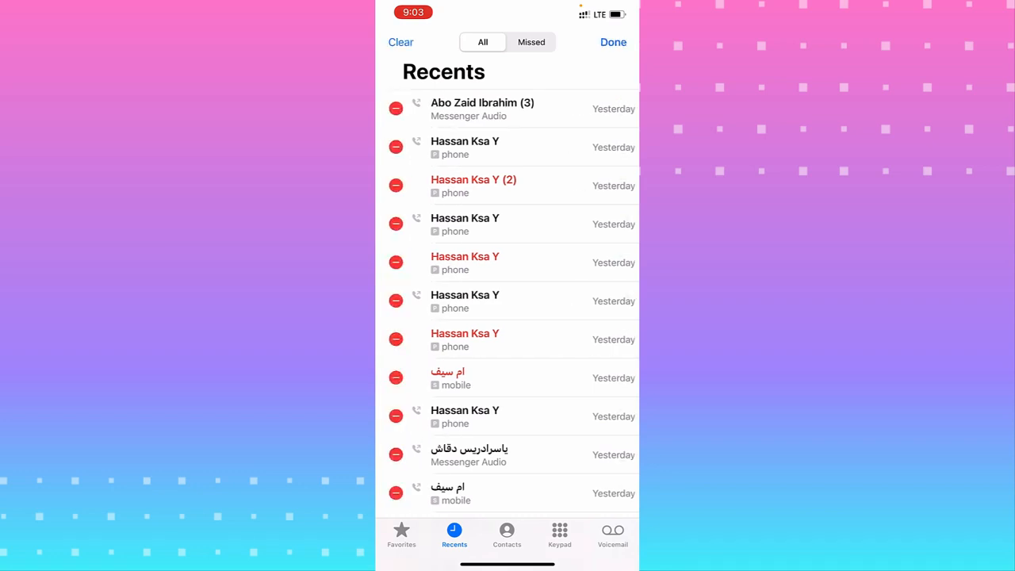
pyautogui.click(400, 42)
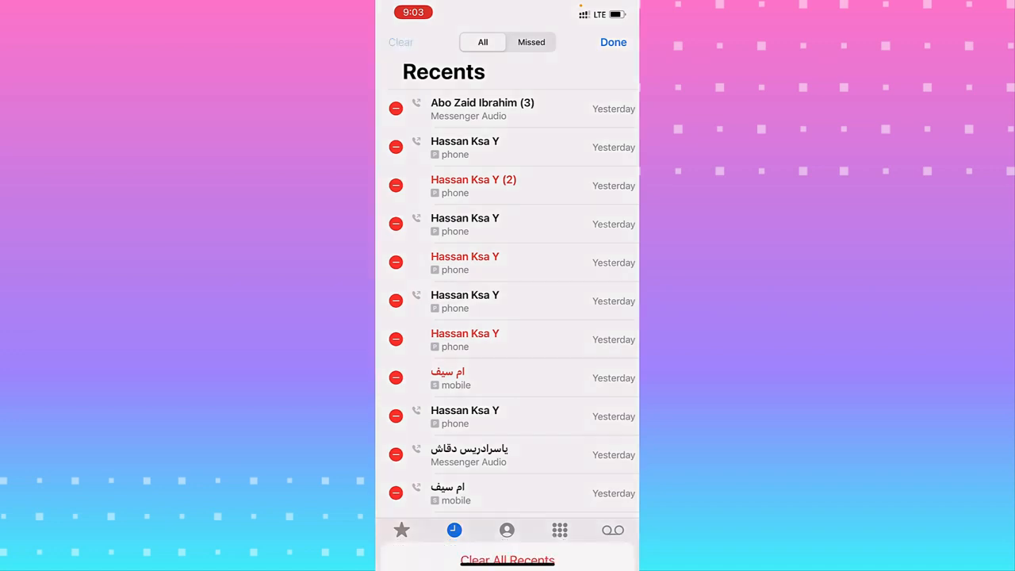
pyautogui.click(507, 559)
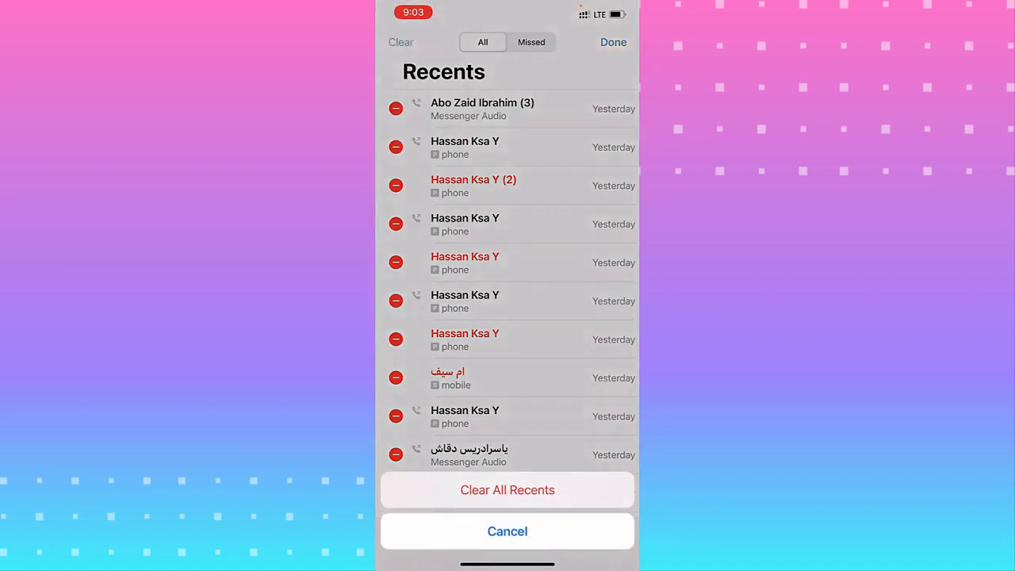
pyautogui.click(507, 489)
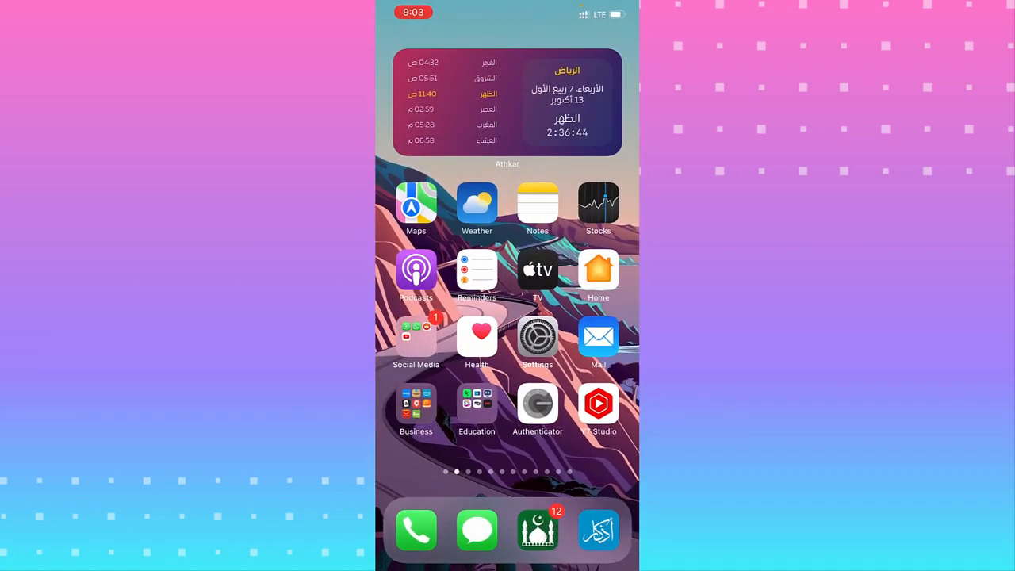
# Go into Settings, the Apple ID banner and iCloud, reviewing the list of syncing apps.
pyautogui.click(538, 335)
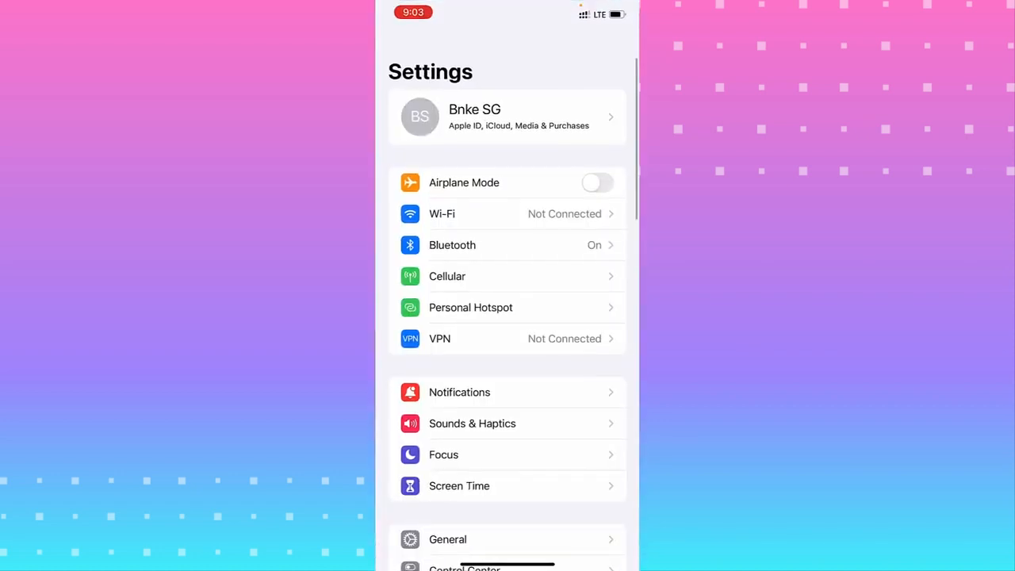
pyautogui.click(507, 118)
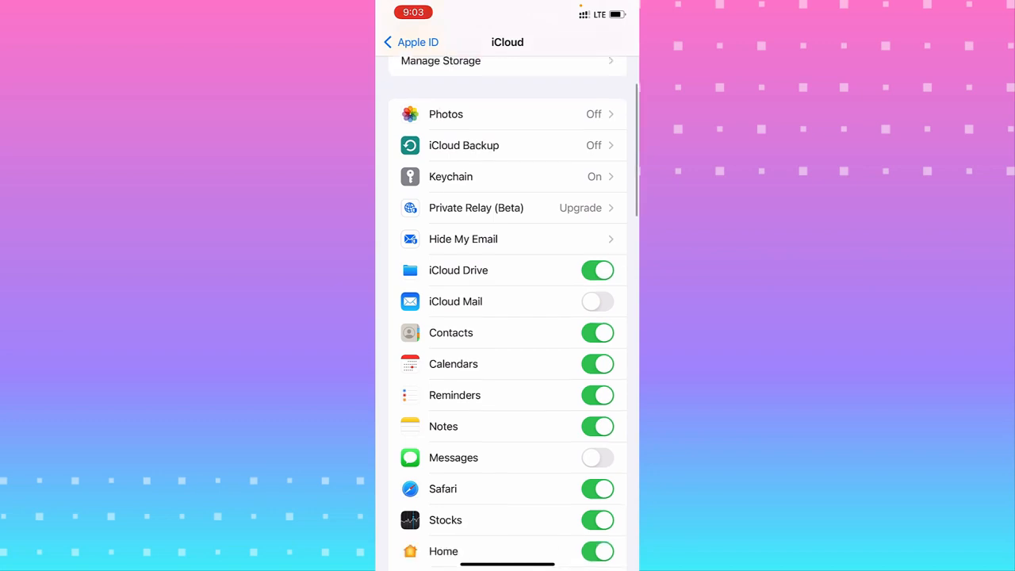
pyautogui.scroll(3)
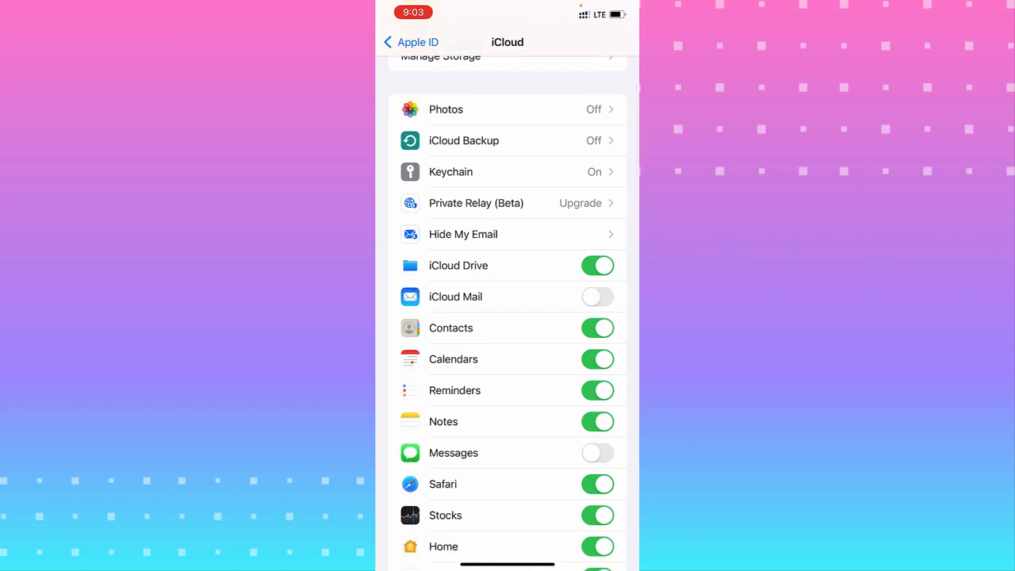
pyautogui.scroll(-3)
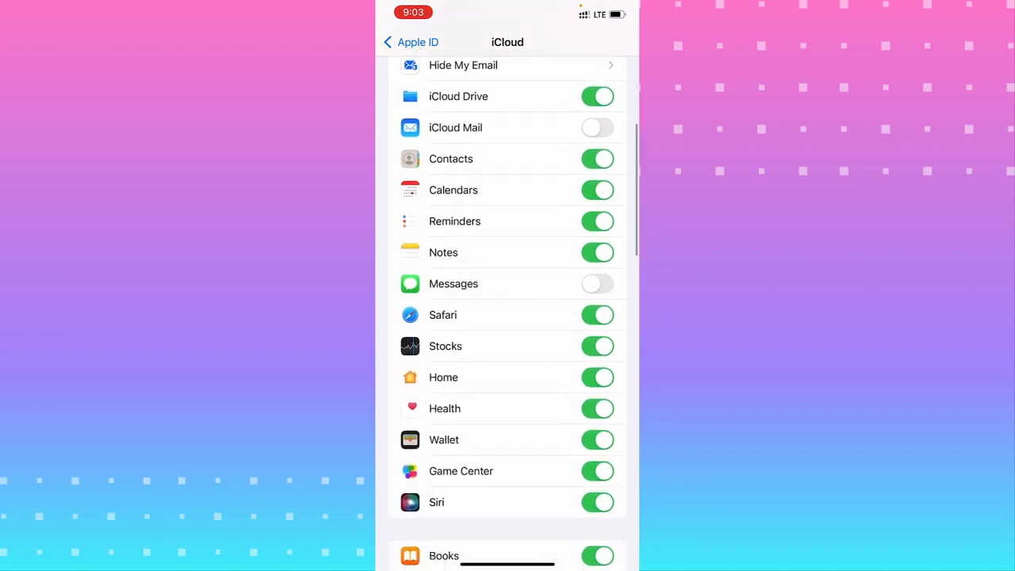
pyautogui.scroll(-3)
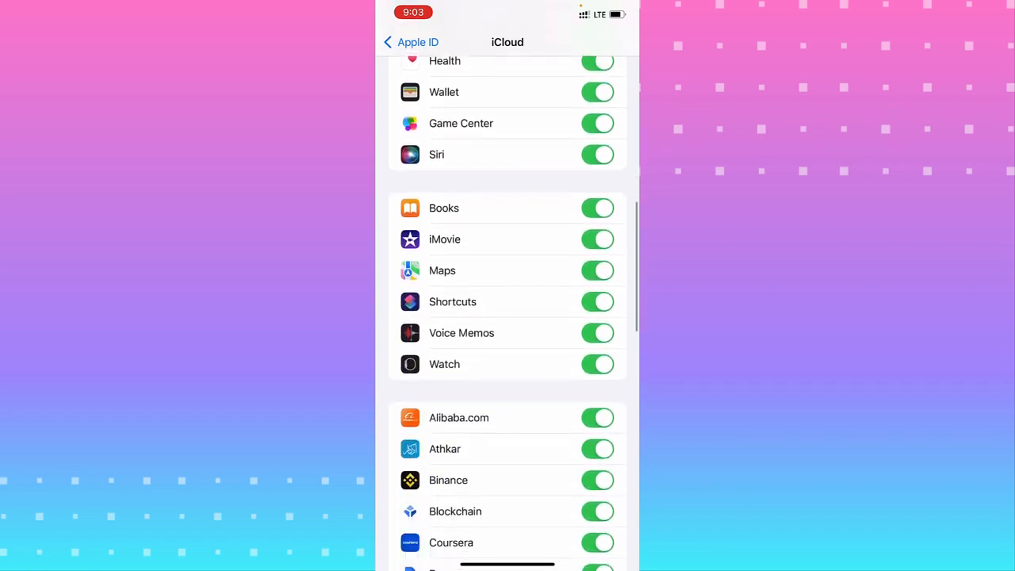
pyautogui.scroll(-3)
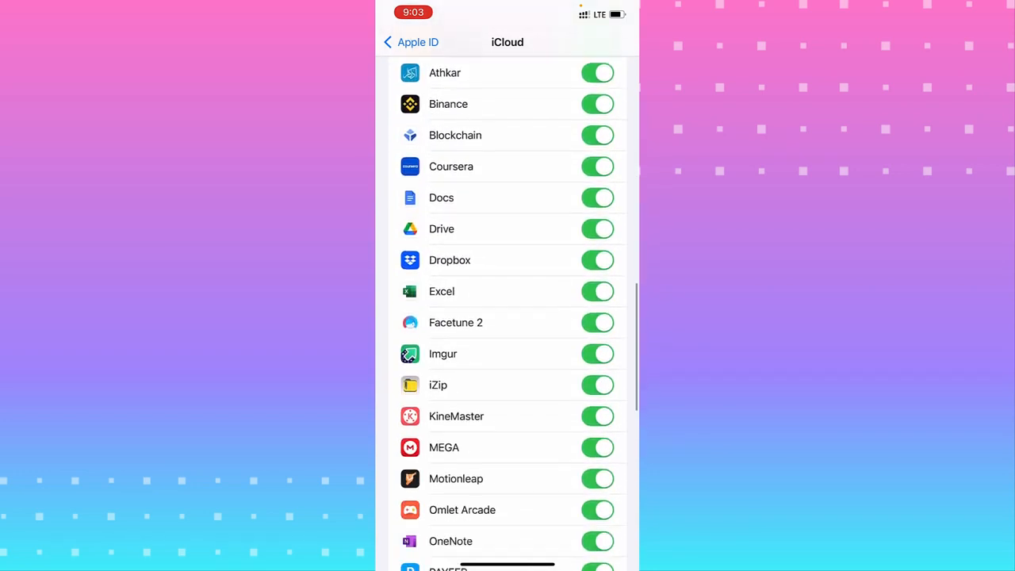
pyautogui.scroll(-3)
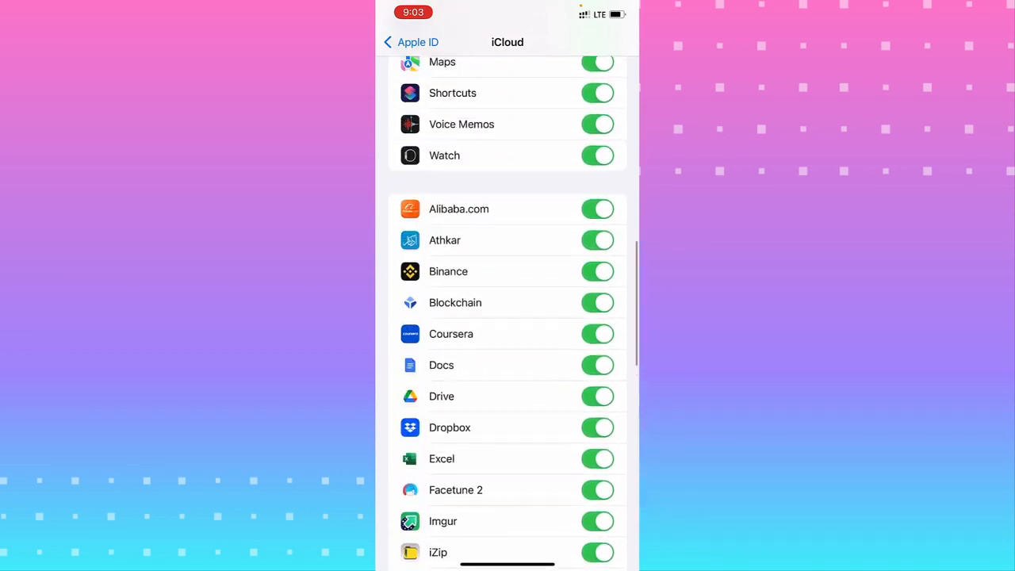
pyautogui.scroll(3)
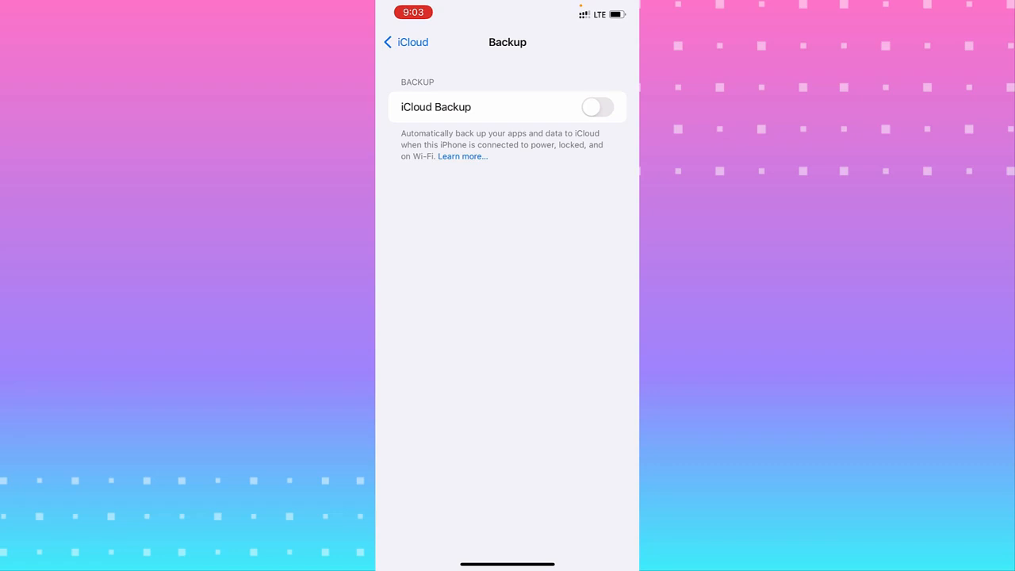
# Switch iCloud Backup on for this iPhone and return to the iCloud page.
pyautogui.click(597, 107)
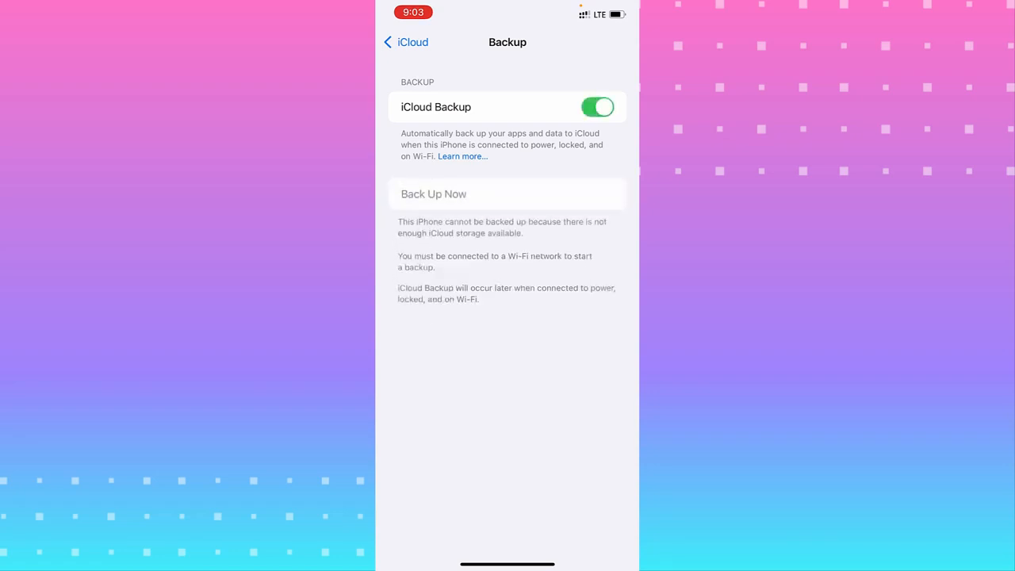
pyautogui.click(405, 42)
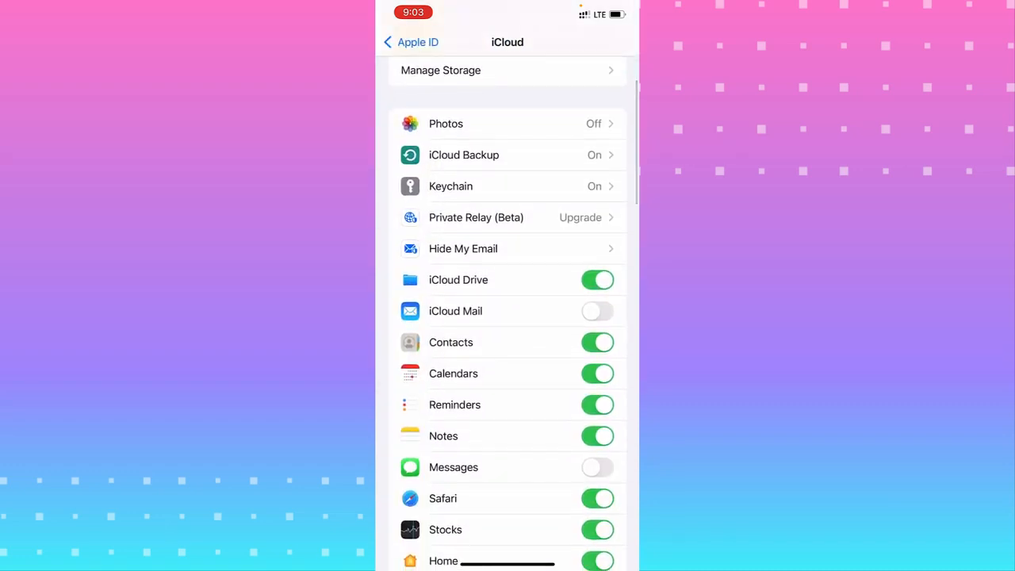
# Reach Manage Storage and view the Backups entry showing this iPhone's single 0 KB backup.
pyautogui.scroll(-3)
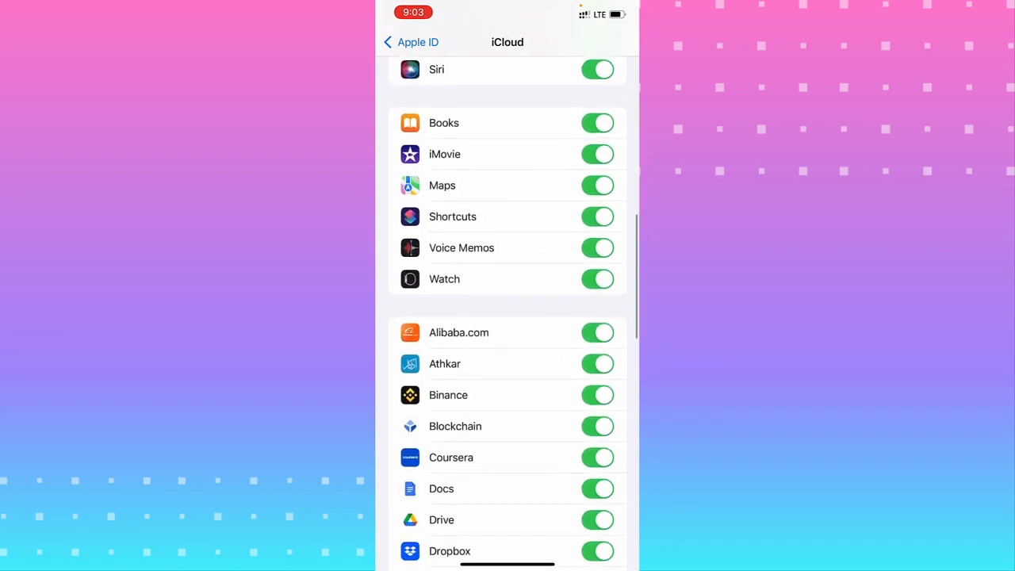
pyautogui.scroll(3)
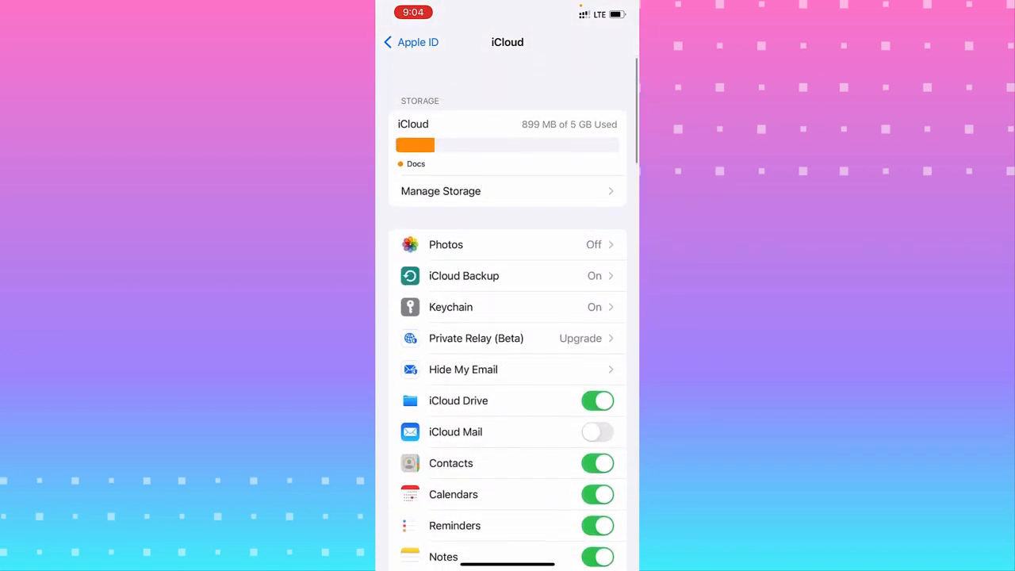
pyautogui.scroll(3)
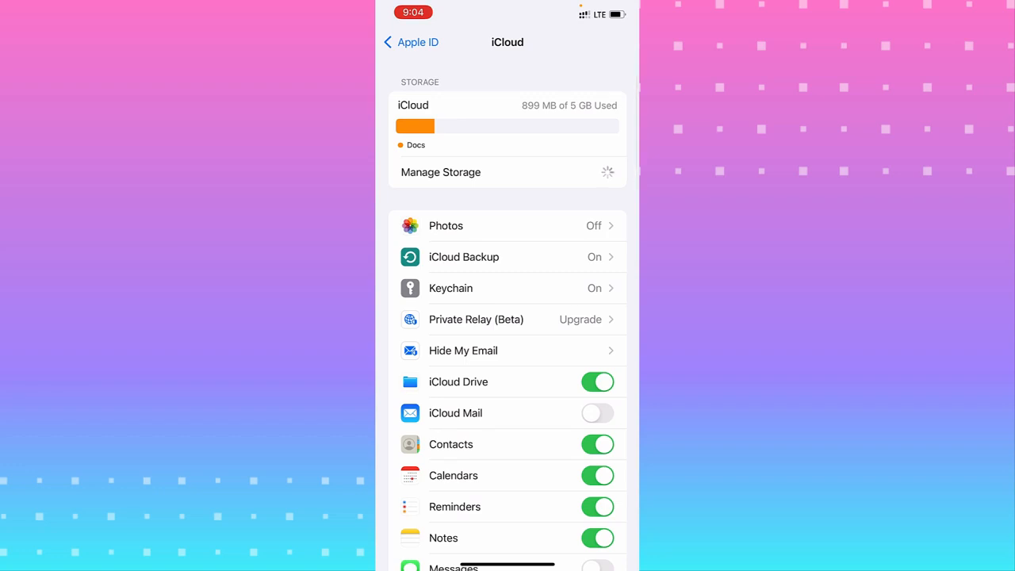
pyautogui.click(441, 172)
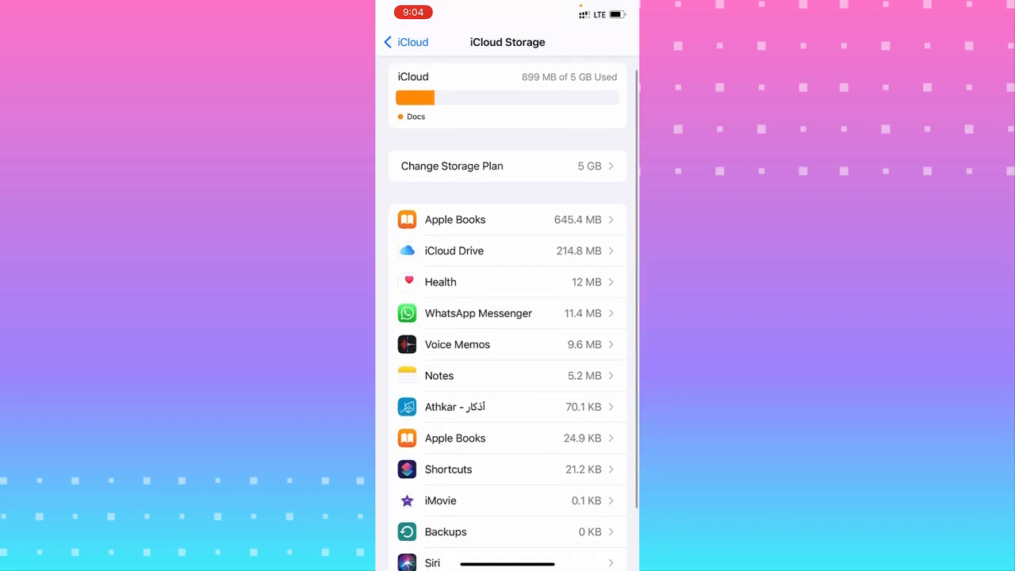
pyautogui.scroll(-3)
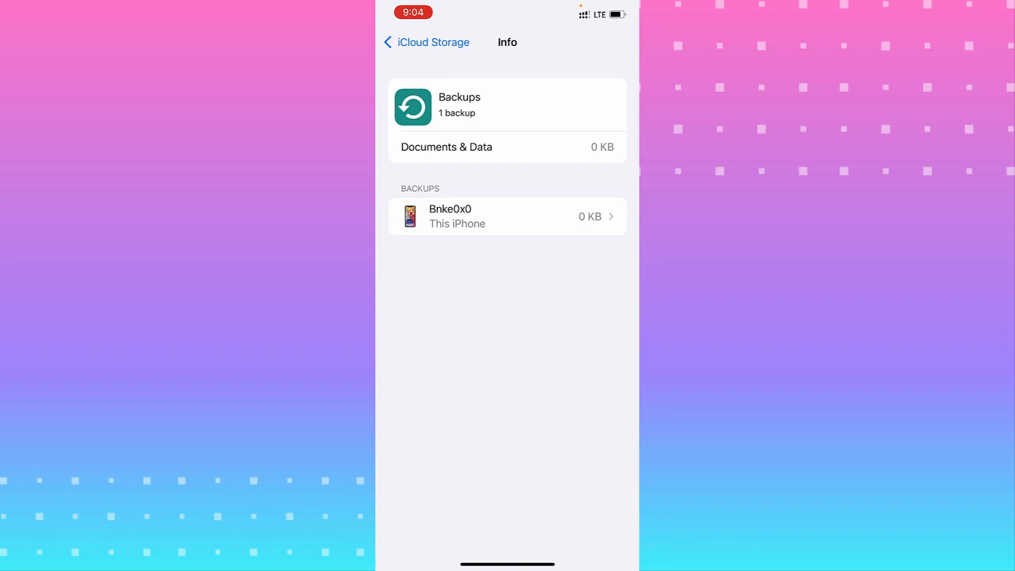
# Back out to Settings, enter General and scroll to Transfer or Reset iPhone.
pyautogui.click(388, 42)
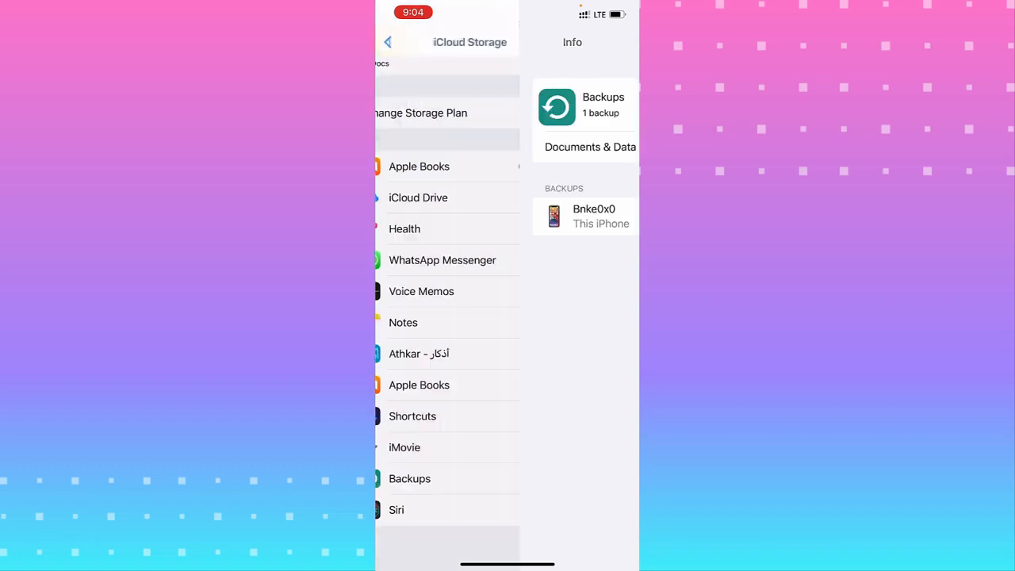
pyautogui.click(389, 42)
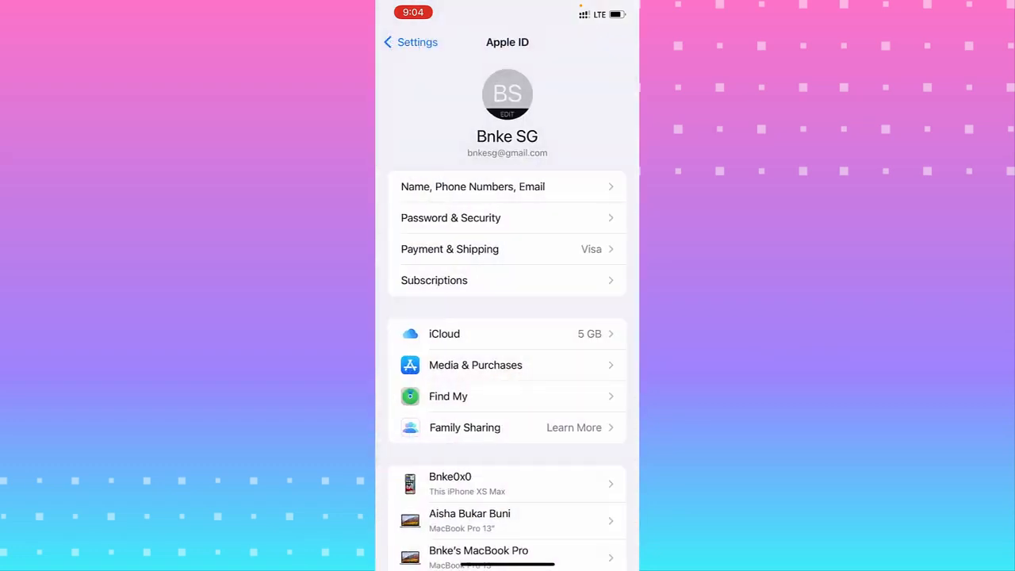
pyautogui.click(409, 42)
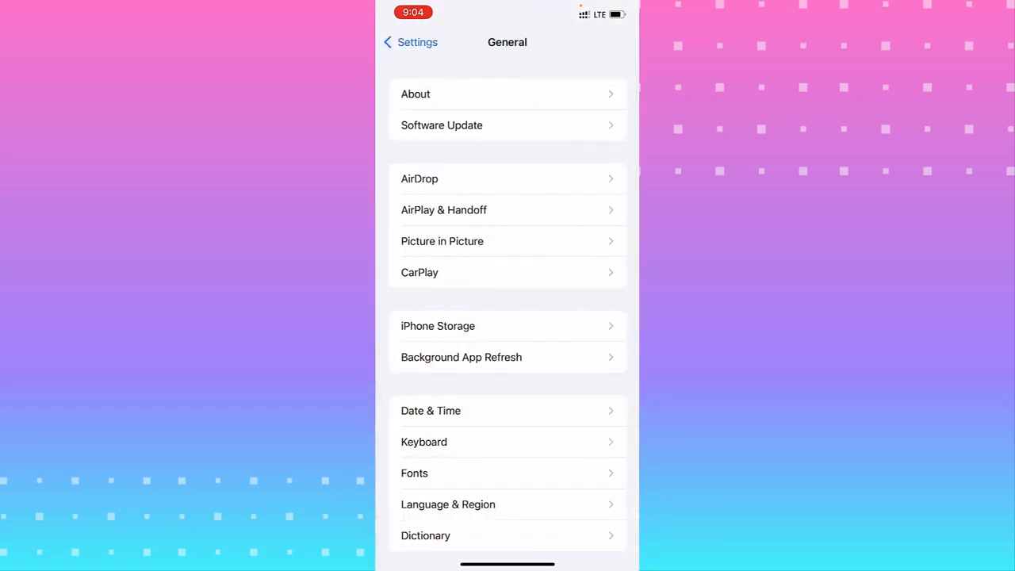
pyautogui.scroll(-3)
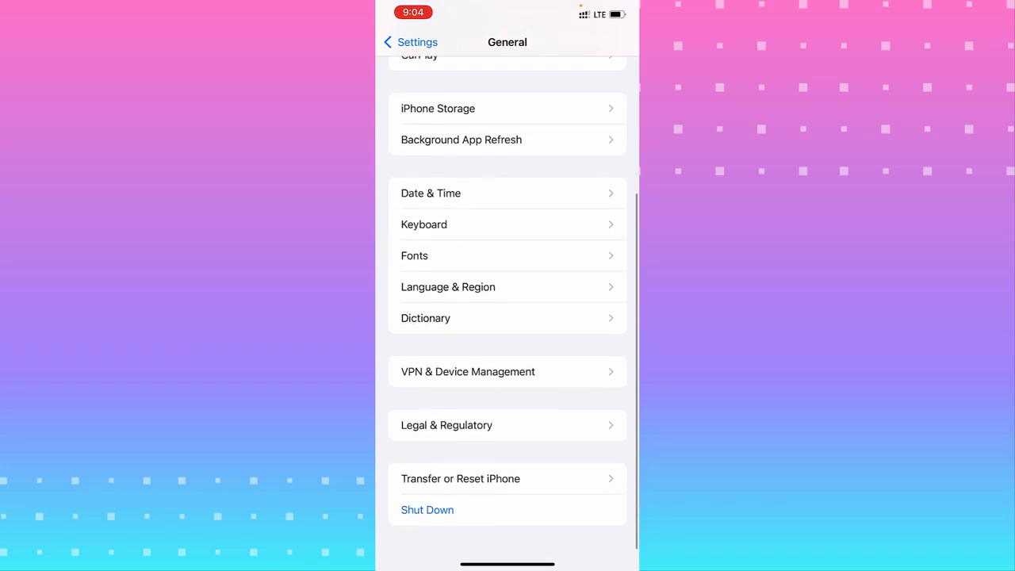